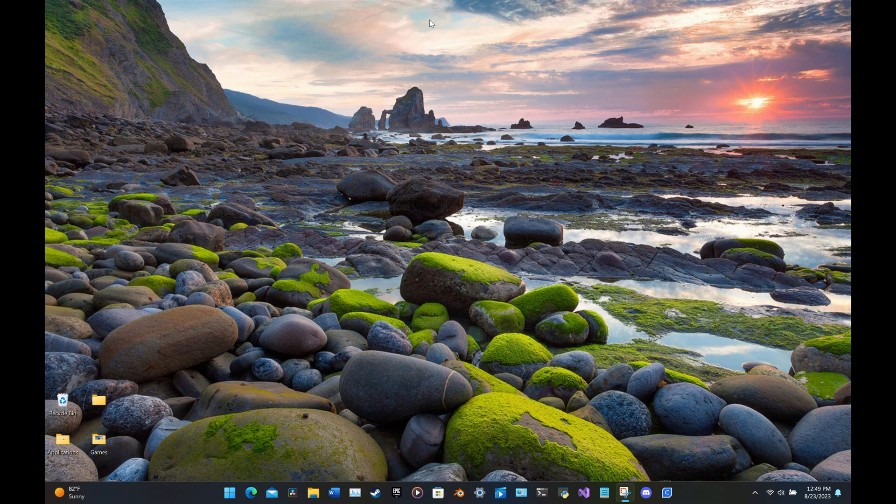
# - Open the RECOVERY (D:) drive and delete the 'transfering files to usb' folder
pyautogui.click(312, 492)
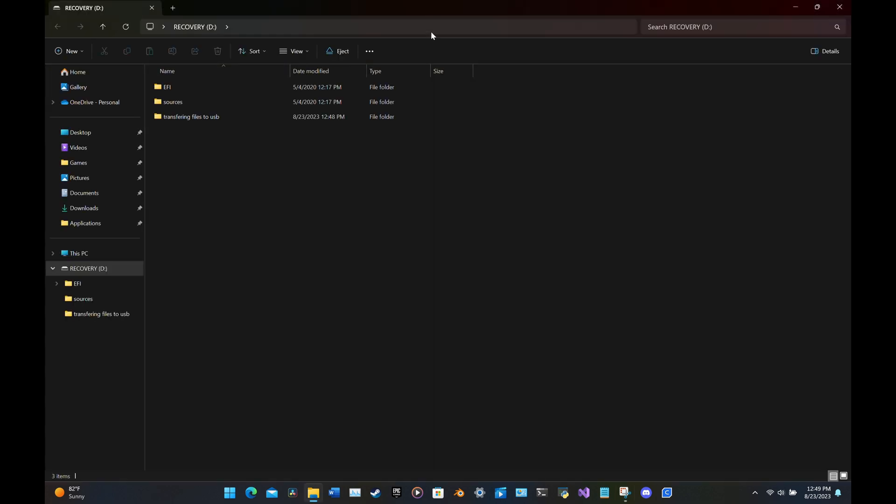
pyautogui.moveTo(191, 117)
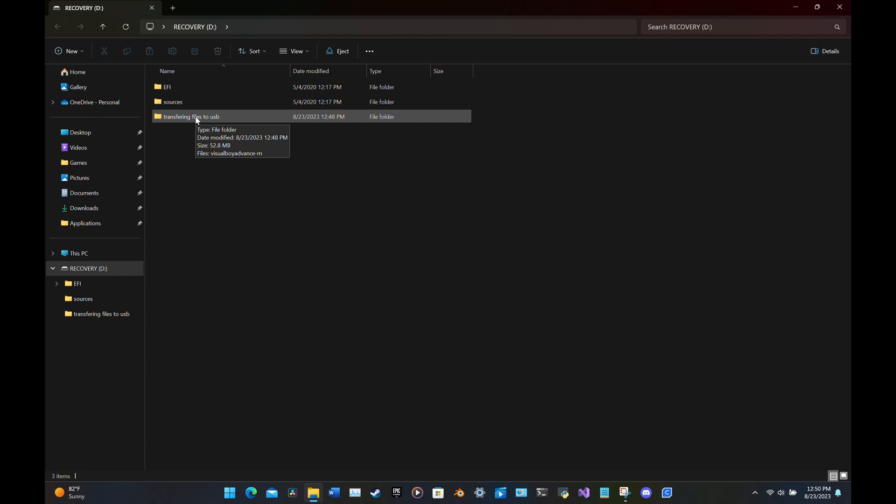
pyautogui.moveTo(196, 117)
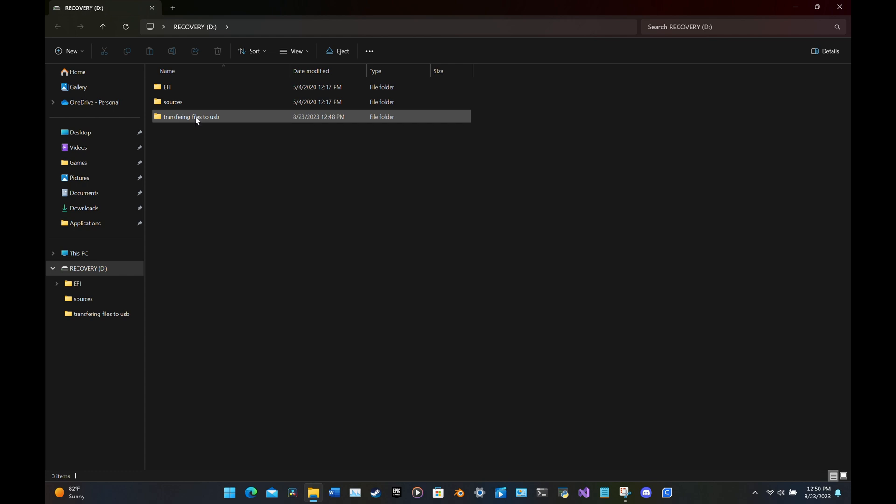
pyautogui.rightClick(192, 116)
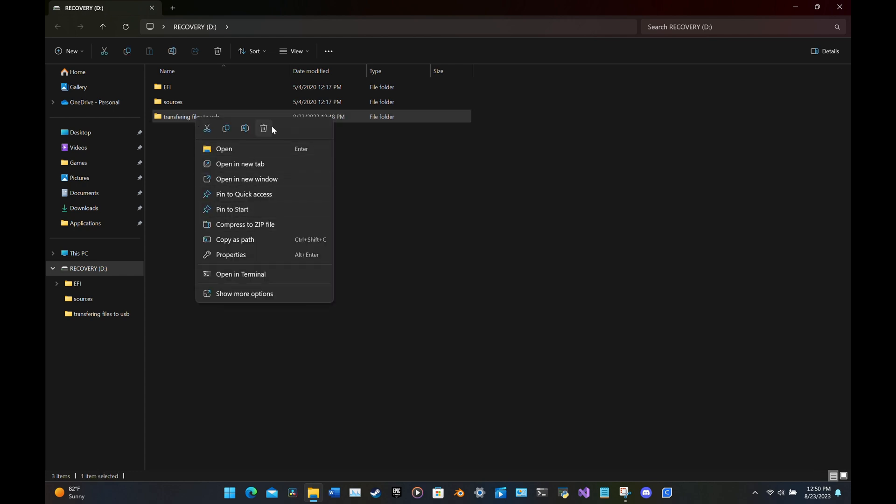
pyautogui.click(477, 280)
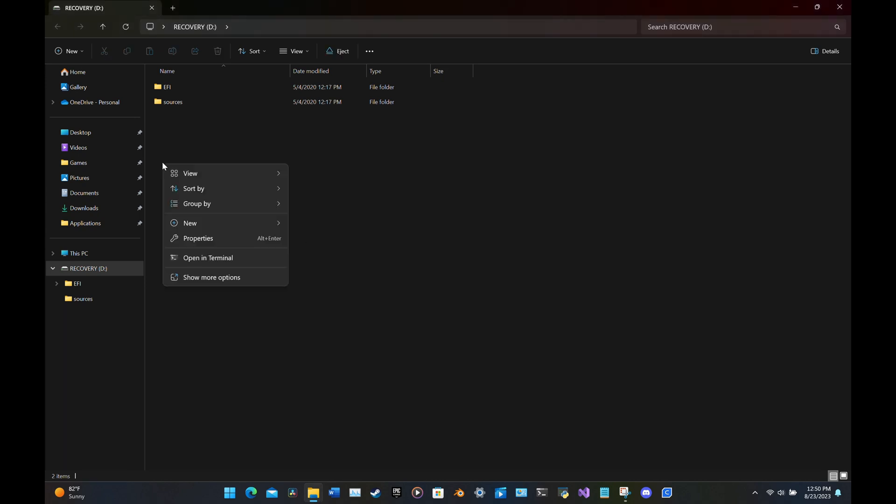
# - Create a folder on RECOVERY (D:) keeping the default name 'New folder'
pyautogui.click(190, 223)
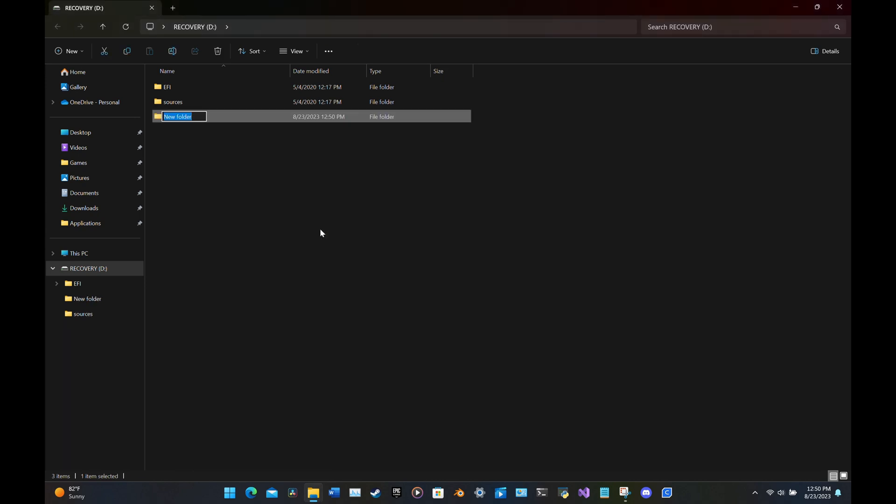
pyautogui.press('Return')
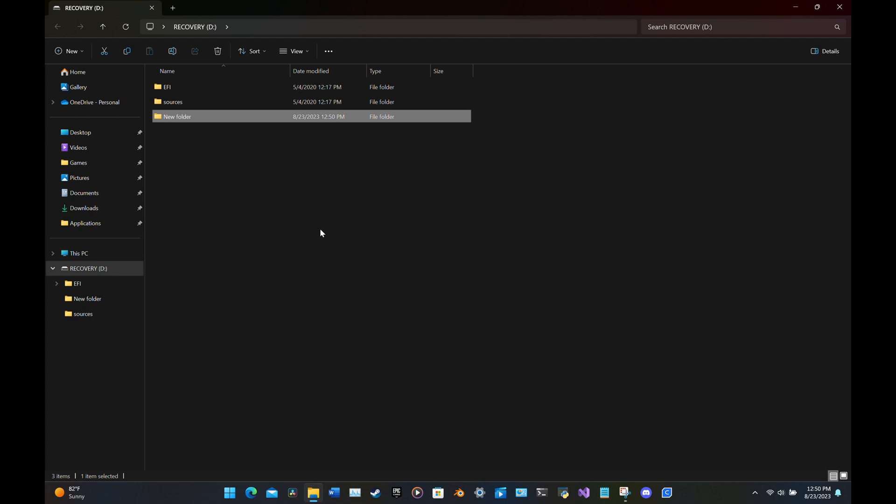
pyautogui.click(320, 232)
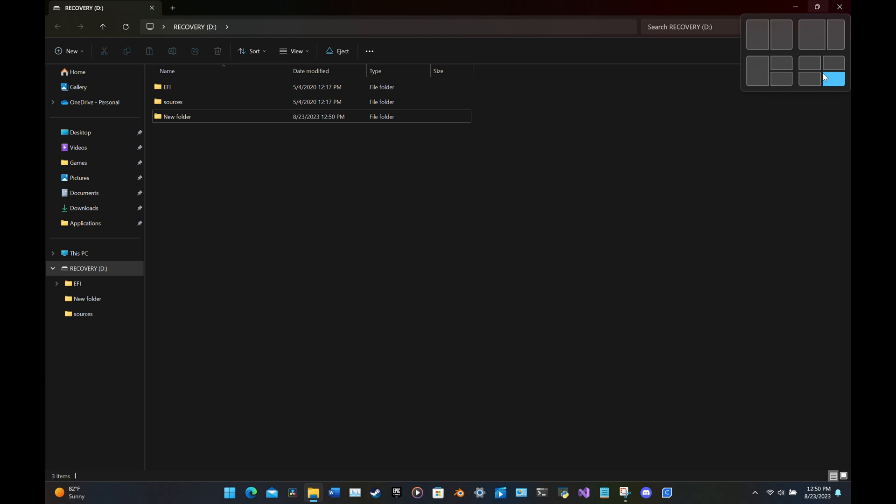
# - Snap the drive window to the right half and open 'New folder'
pyautogui.click(833, 79)
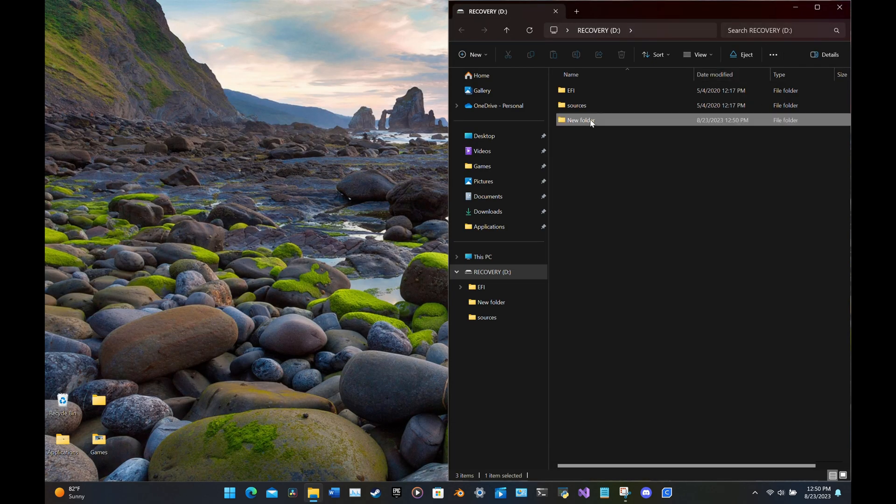
pyautogui.doubleClick(580, 120)
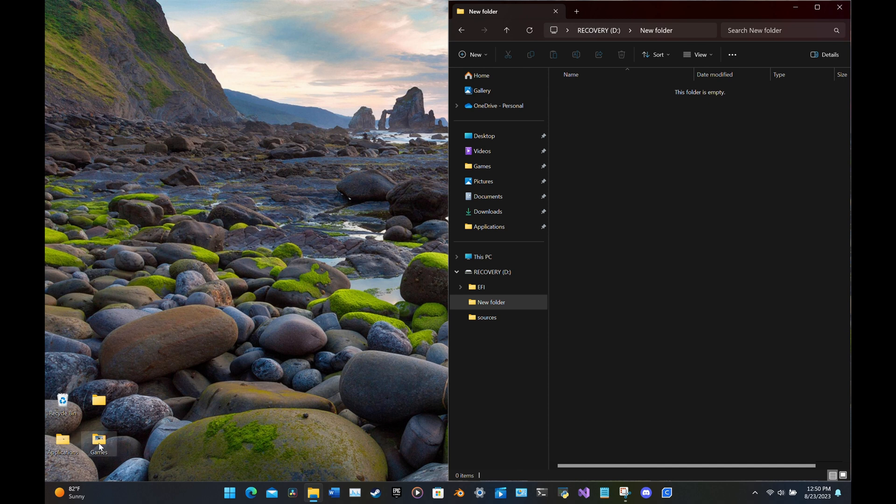
pyautogui.moveTo(63, 440)
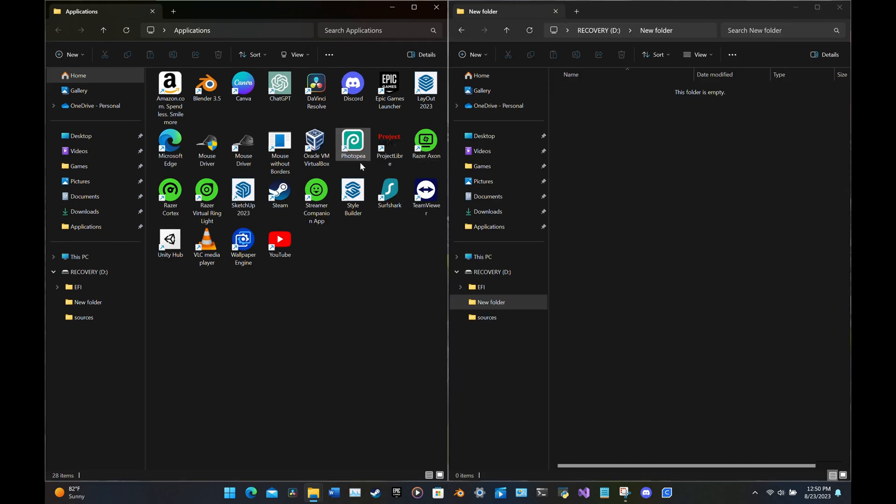
# - Copy the app shortcuts into New folder and close the Applications window
pyautogui.click(279, 238)
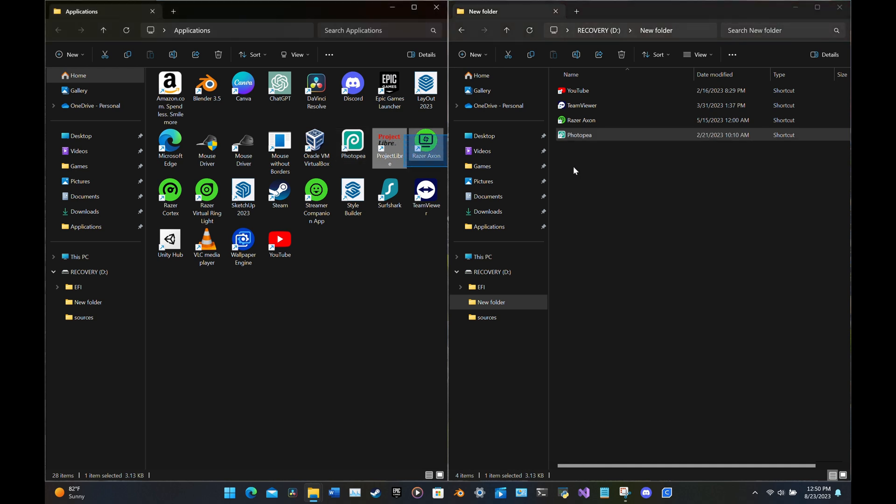
pyautogui.click(389, 146)
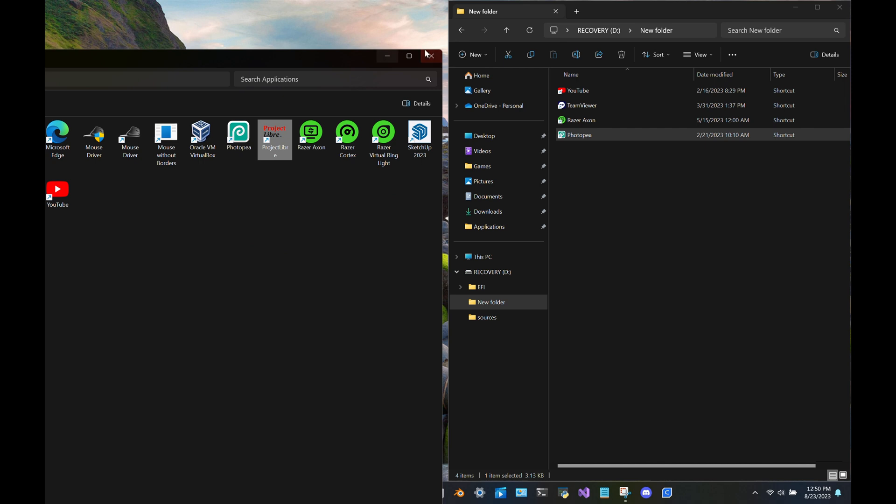
pyautogui.click(430, 56)
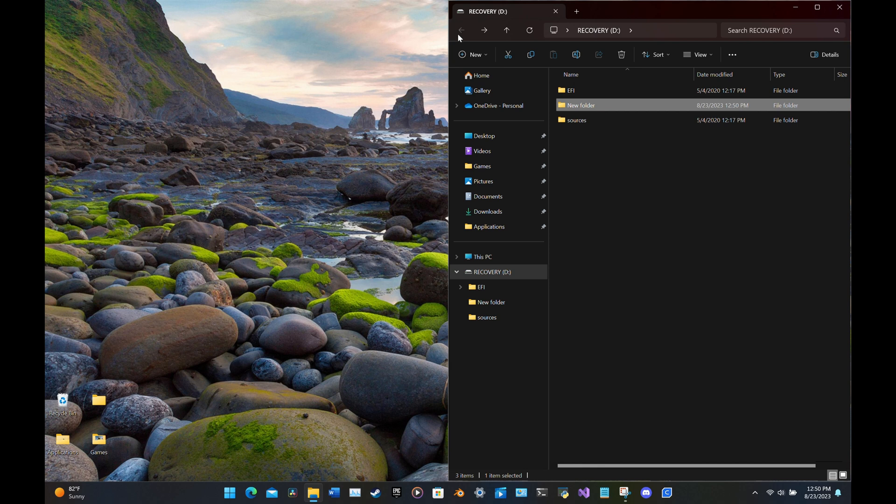
pyautogui.moveTo(753, 491)
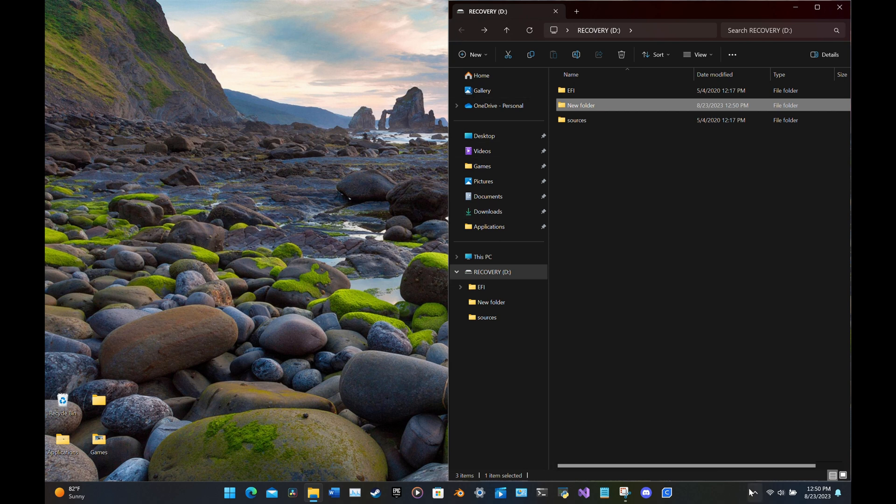
# - Eject the RECOVERY (D:) USB drive from the system tray
pyautogui.click(752, 491)
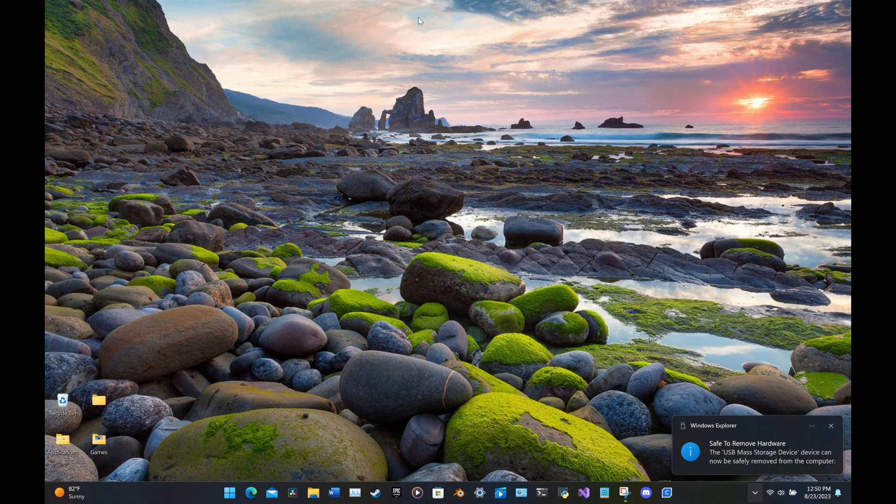
pyautogui.moveTo(427, 28)
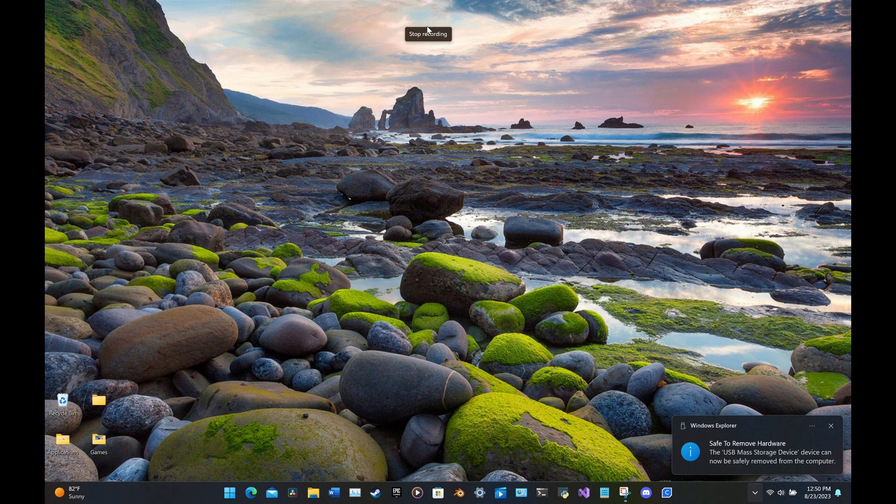